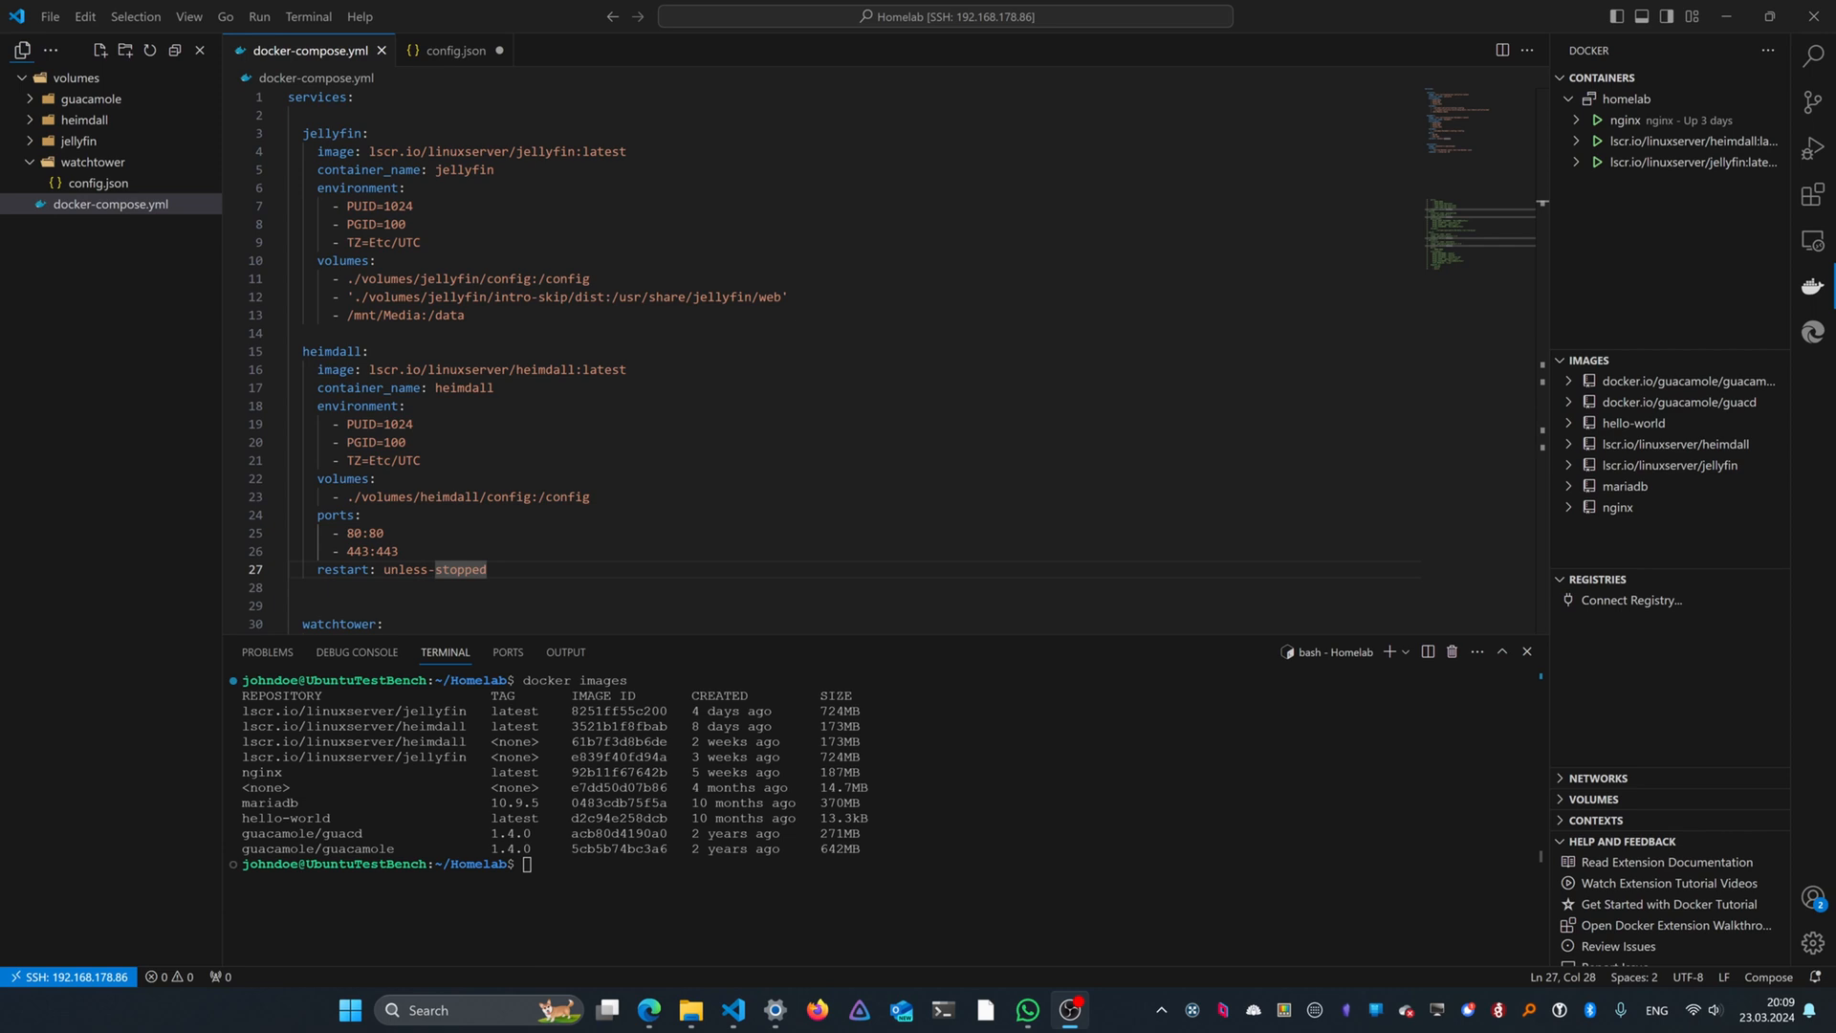
mouse_move(749, 680)
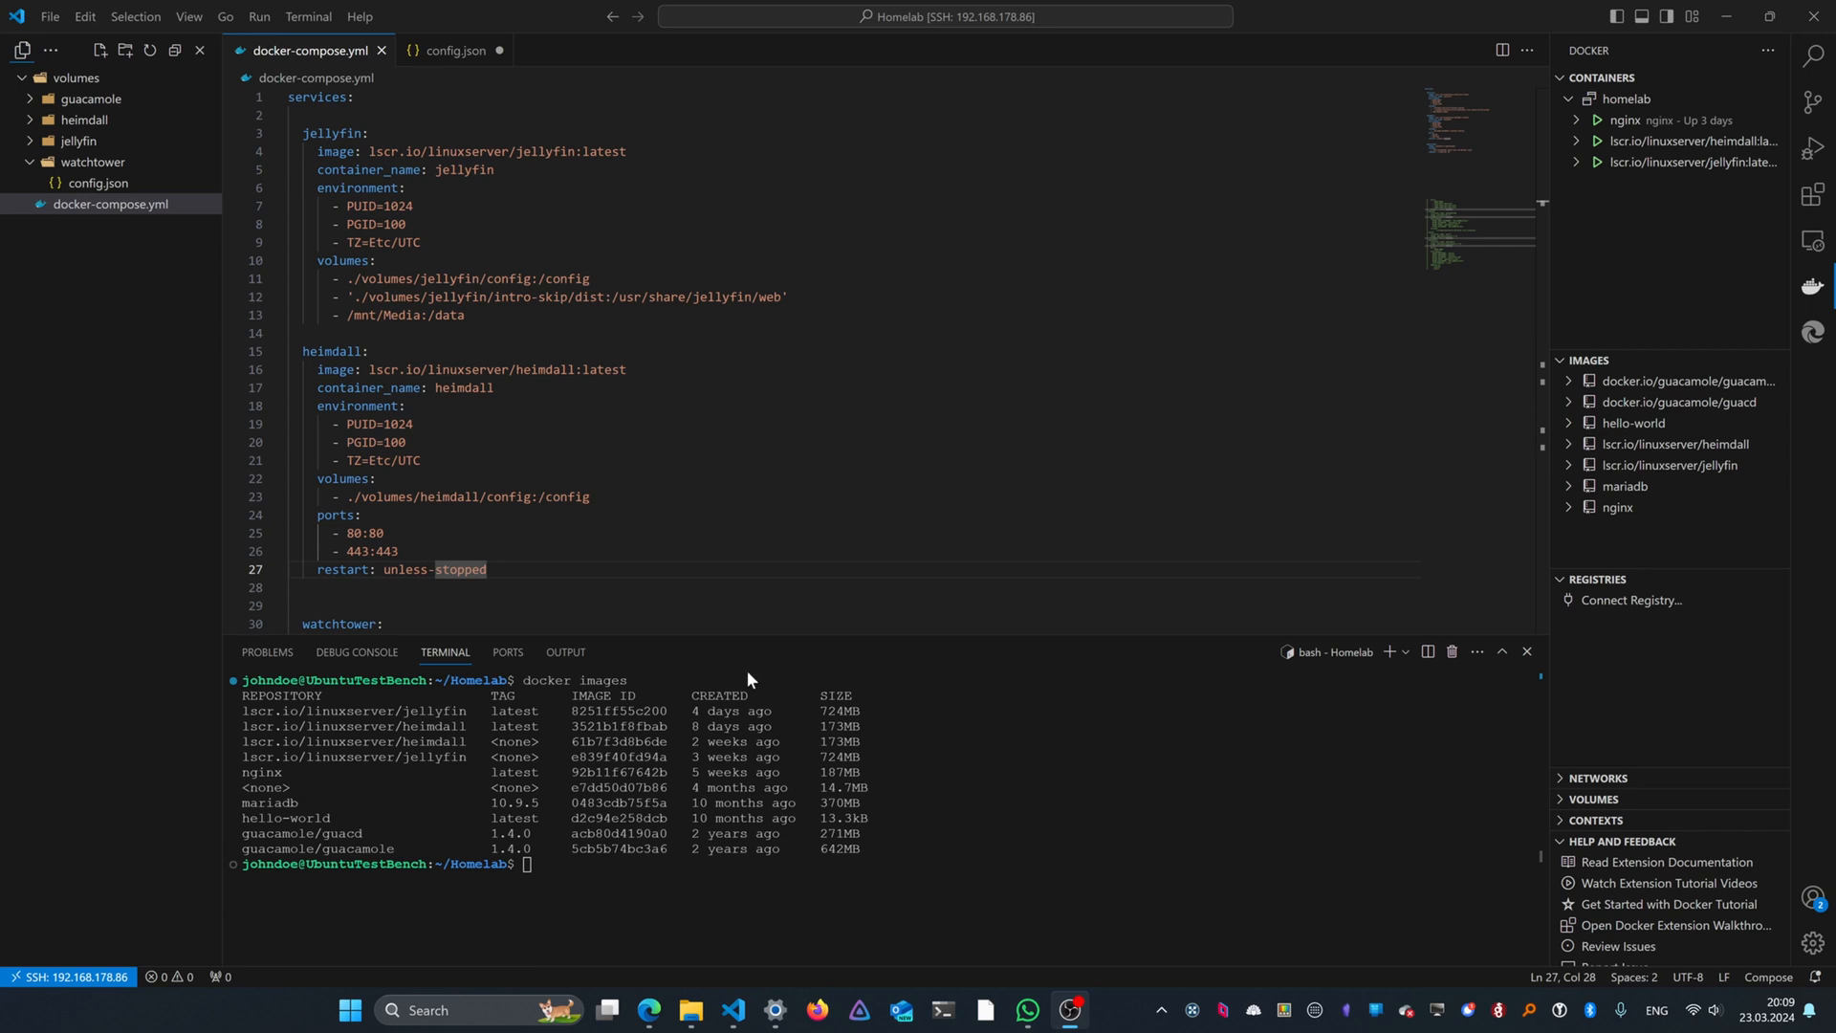
mouse_move(750, 680)
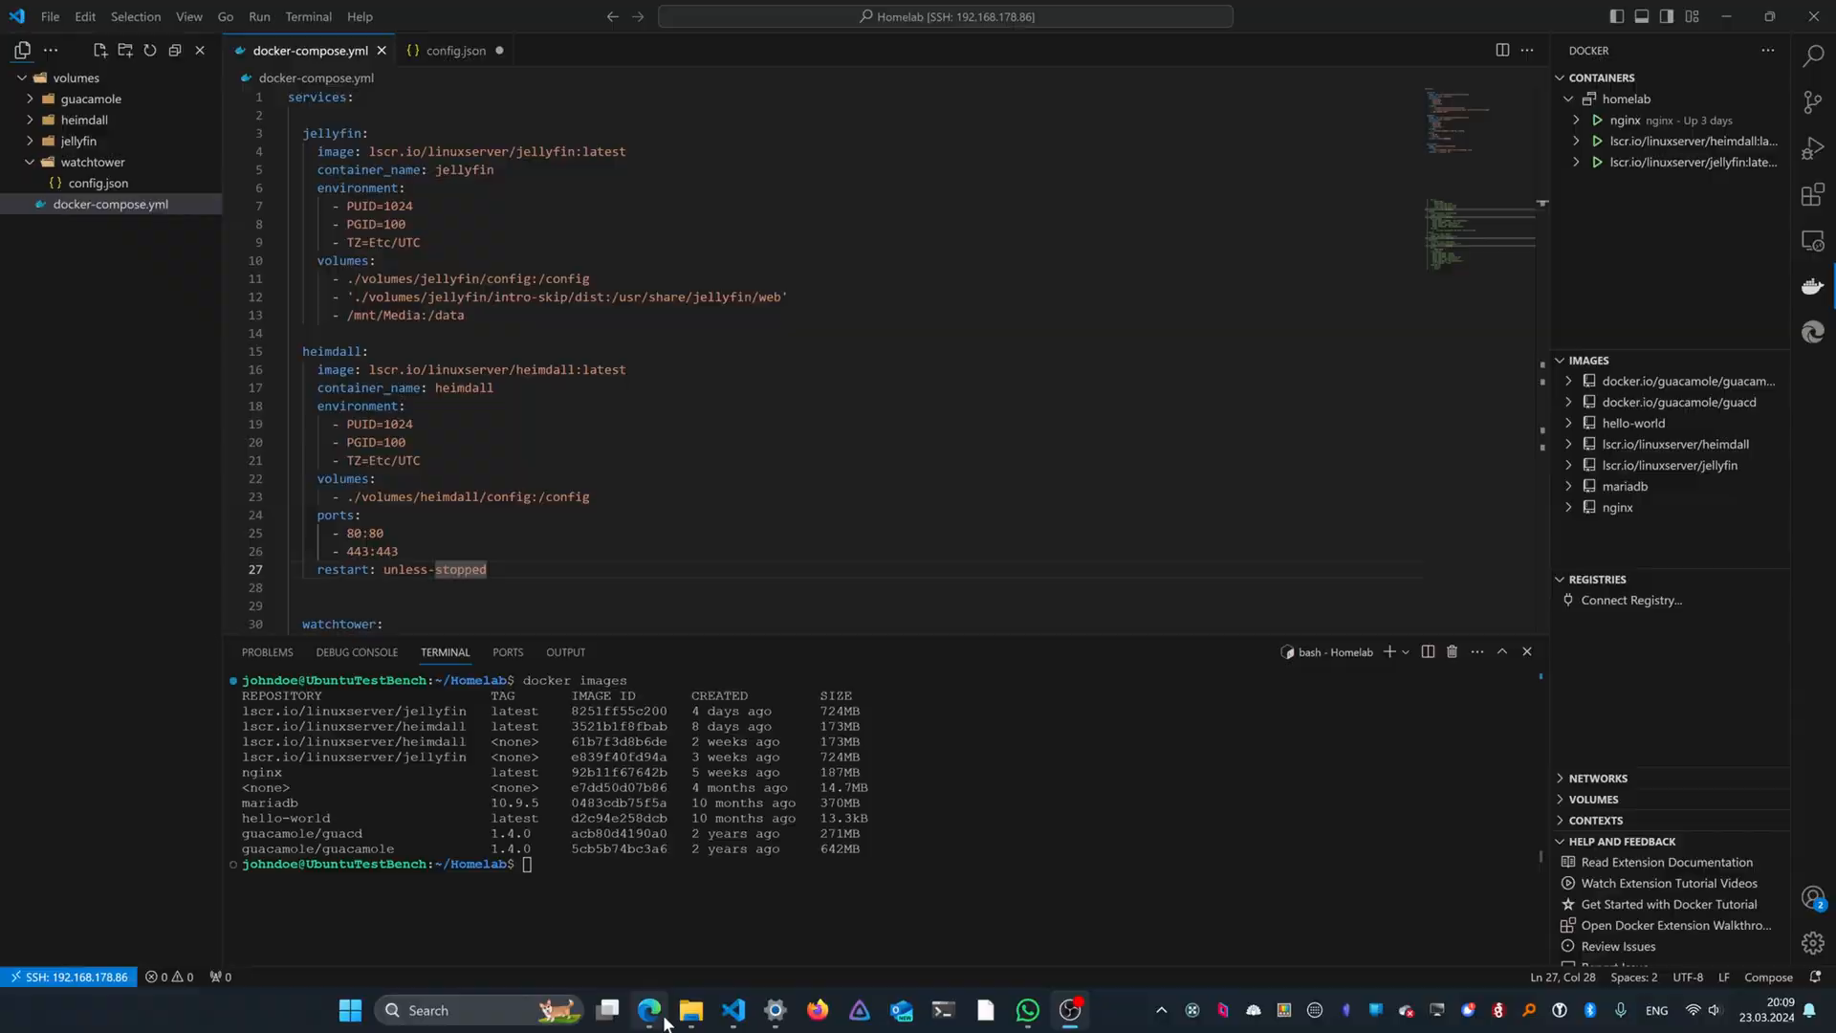
Step: View the linuxserver/docker-heimdall v2.6.1-ls259 release page on GitHub in Edge
left_click(647, 1009)
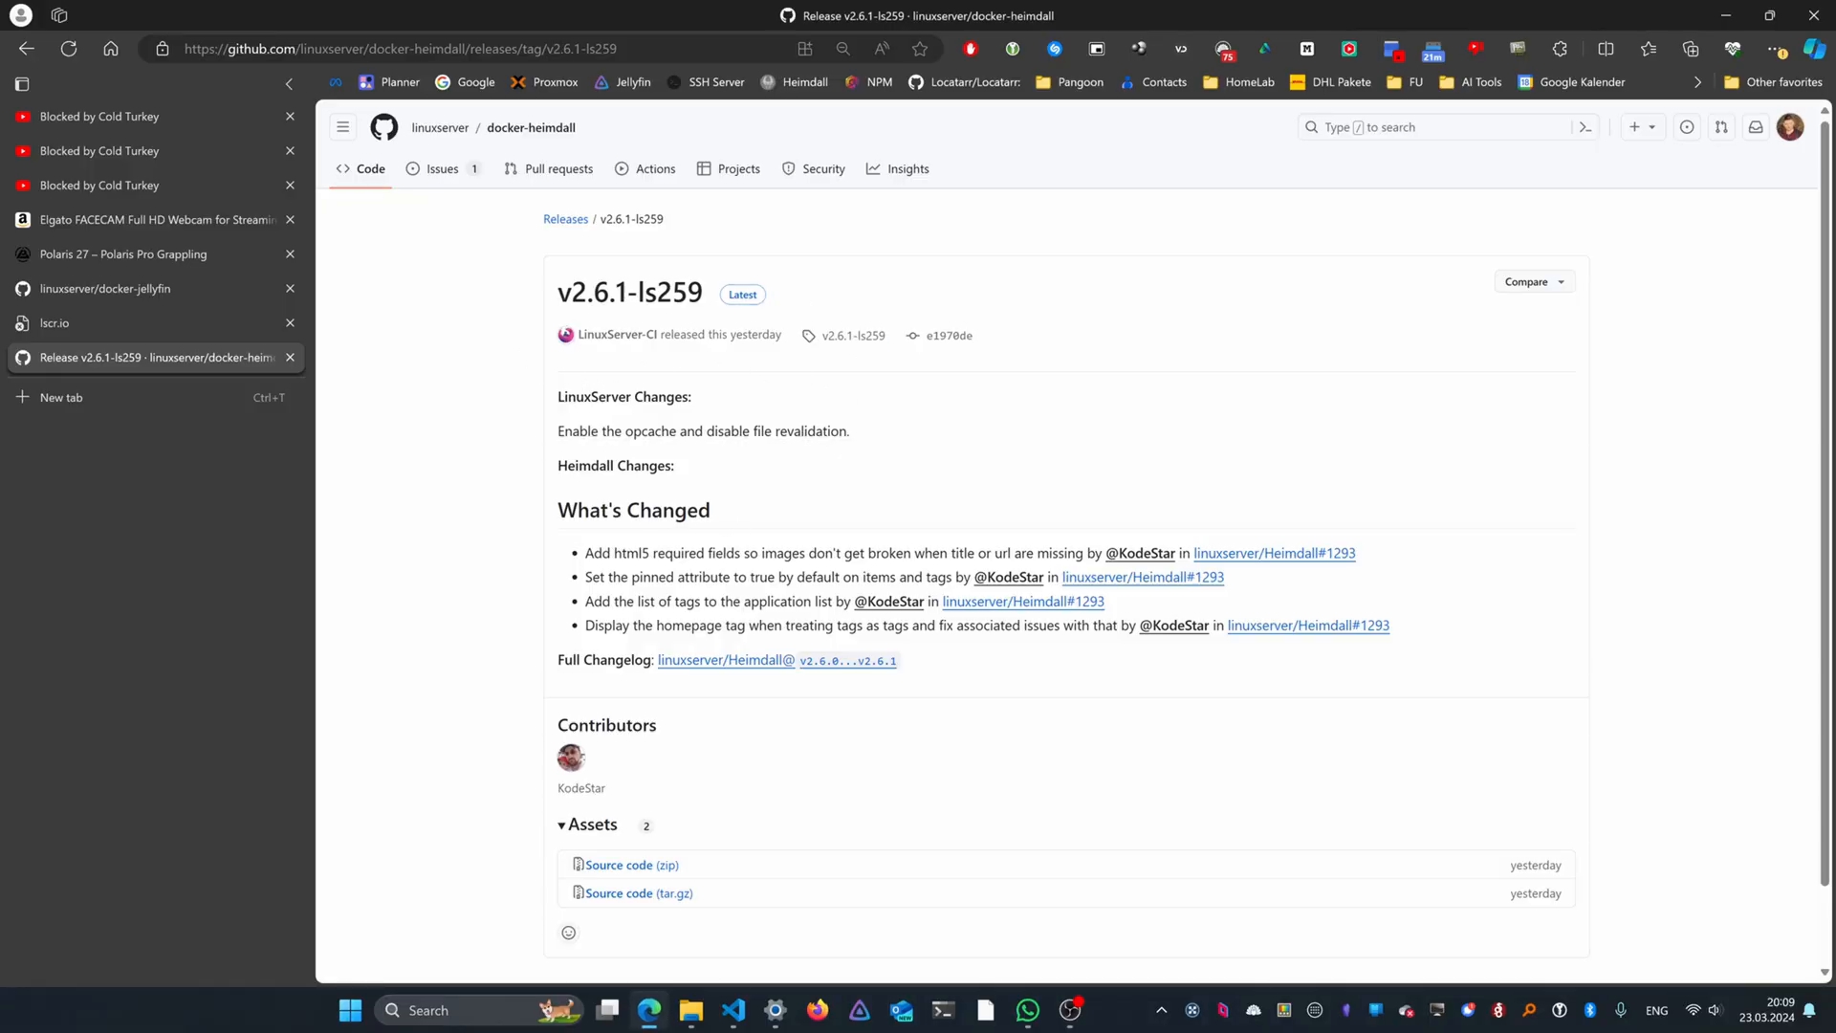
mouse_move(664, 350)
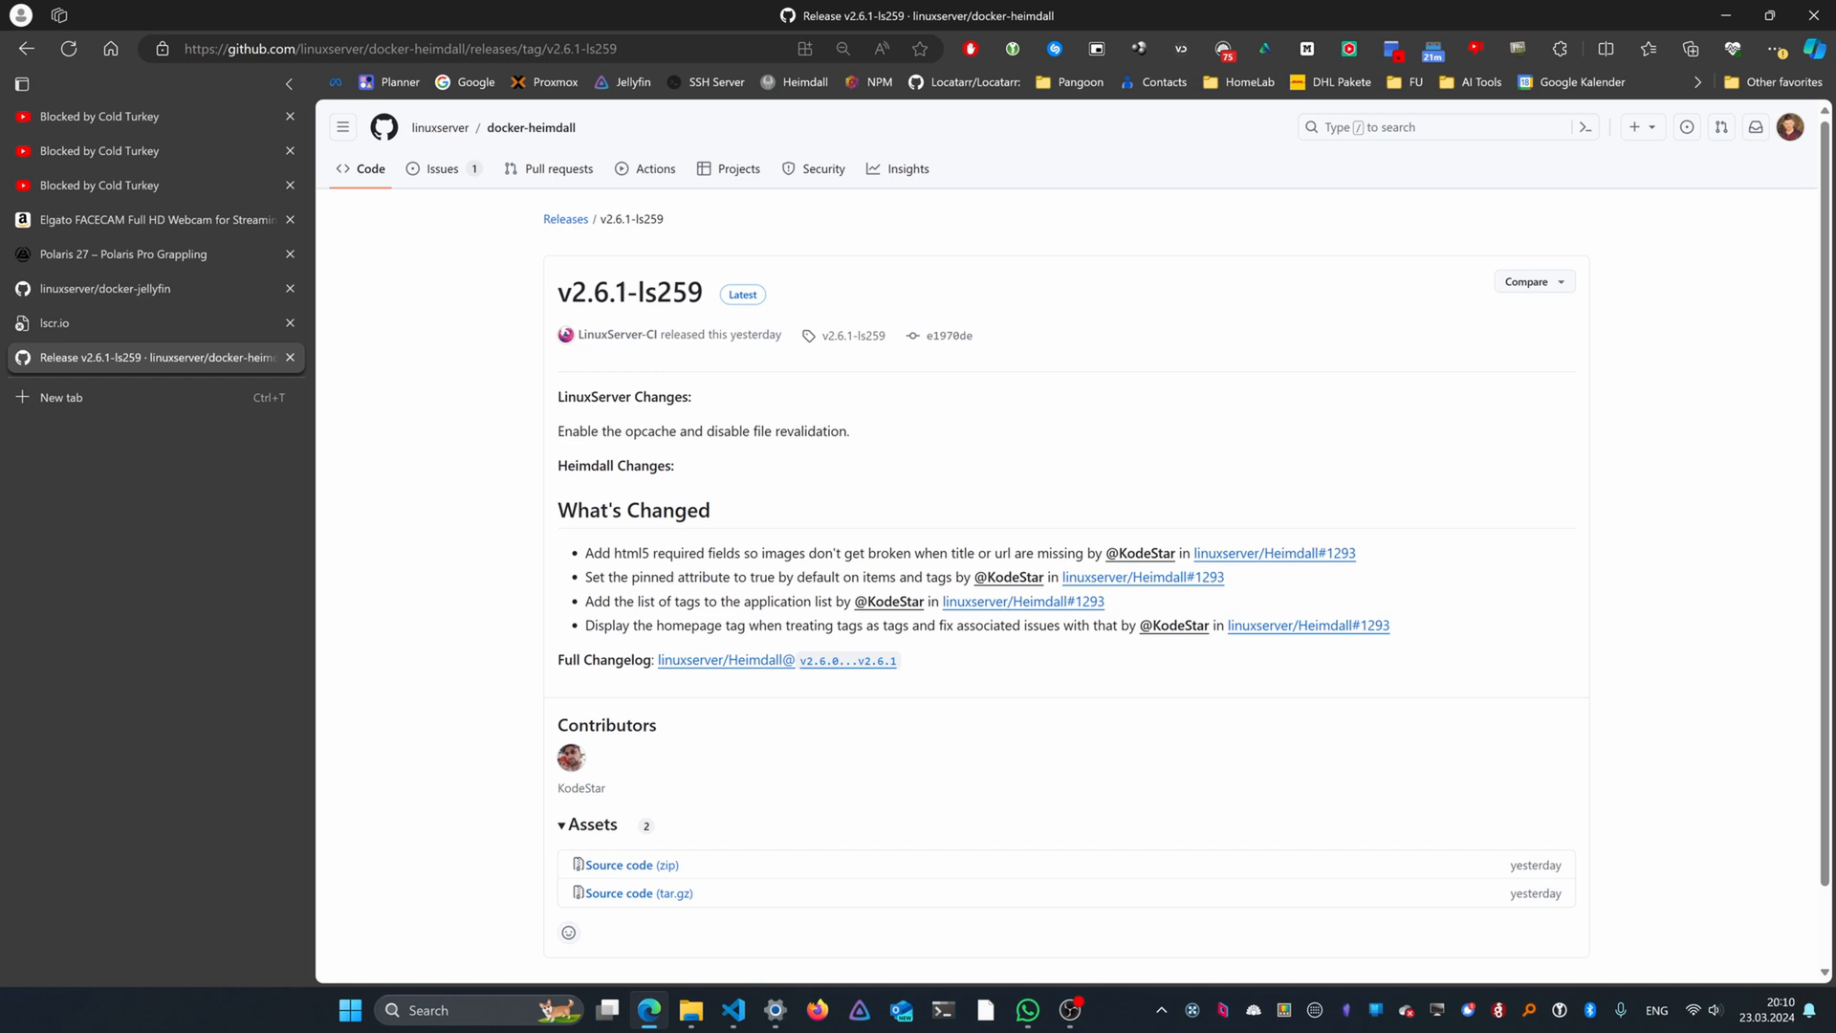
mouse_move(754, 891)
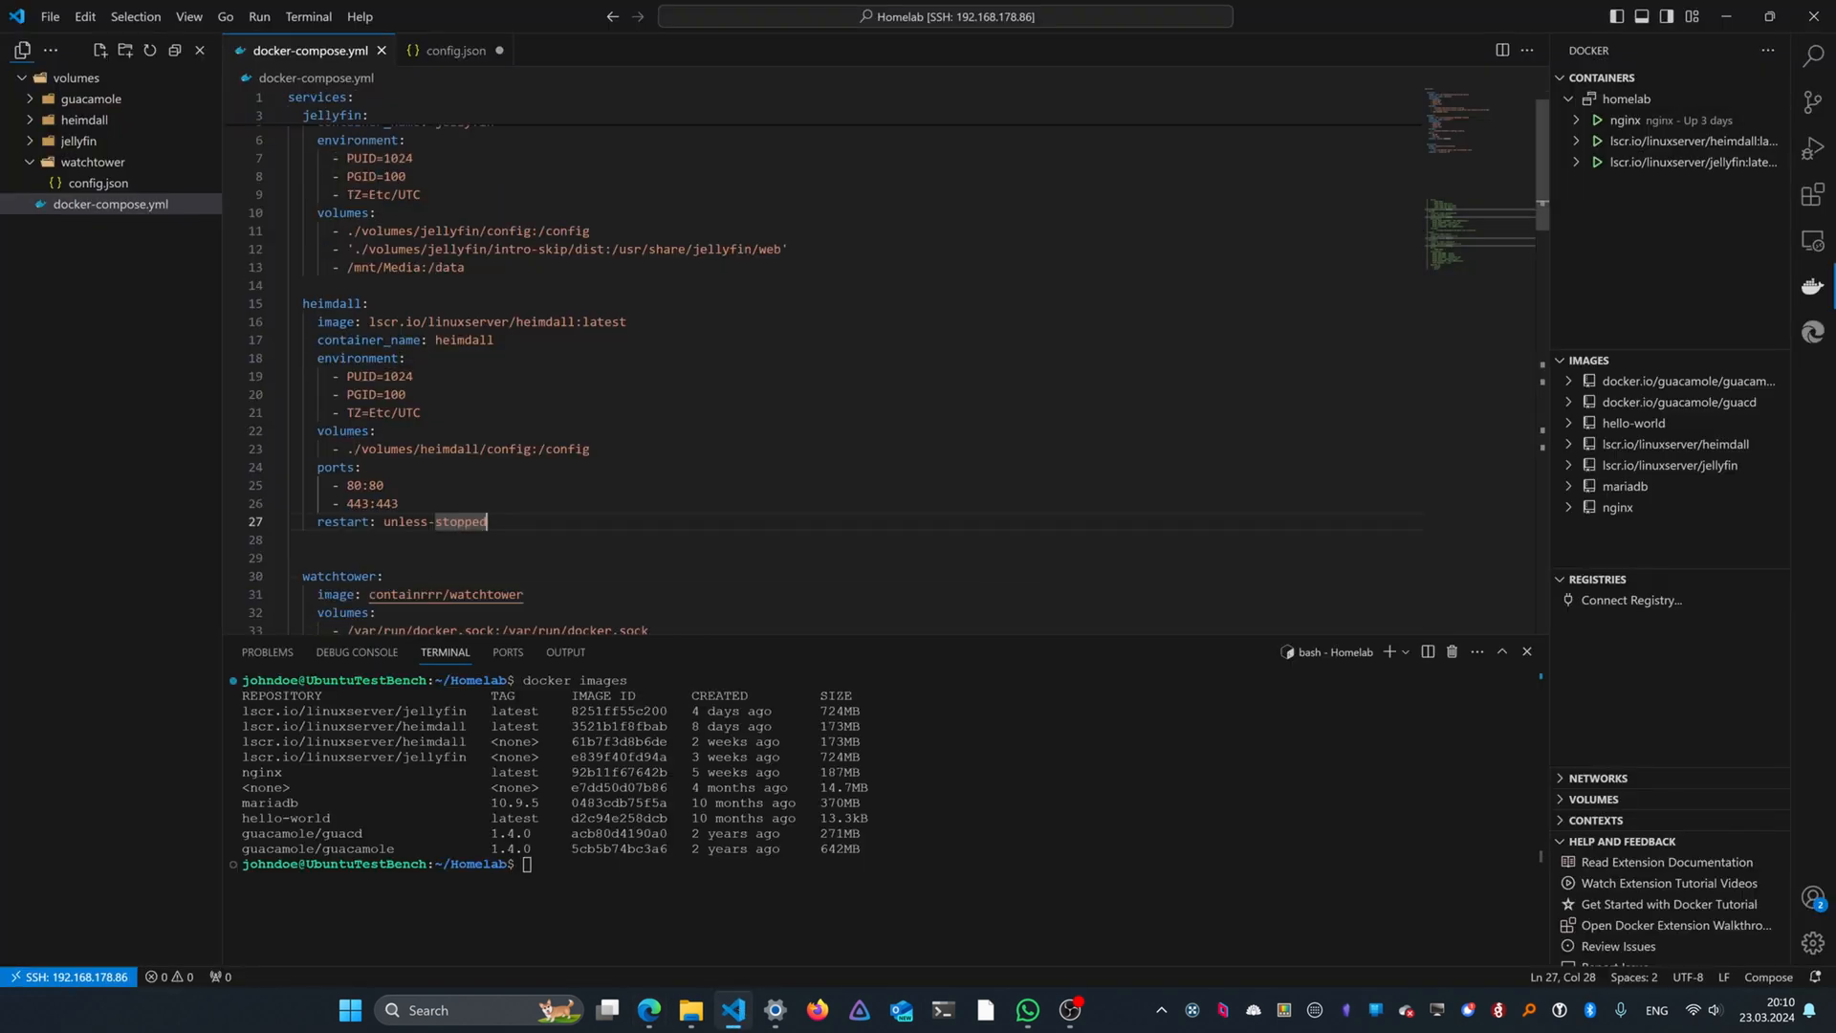
scroll("down", 3)
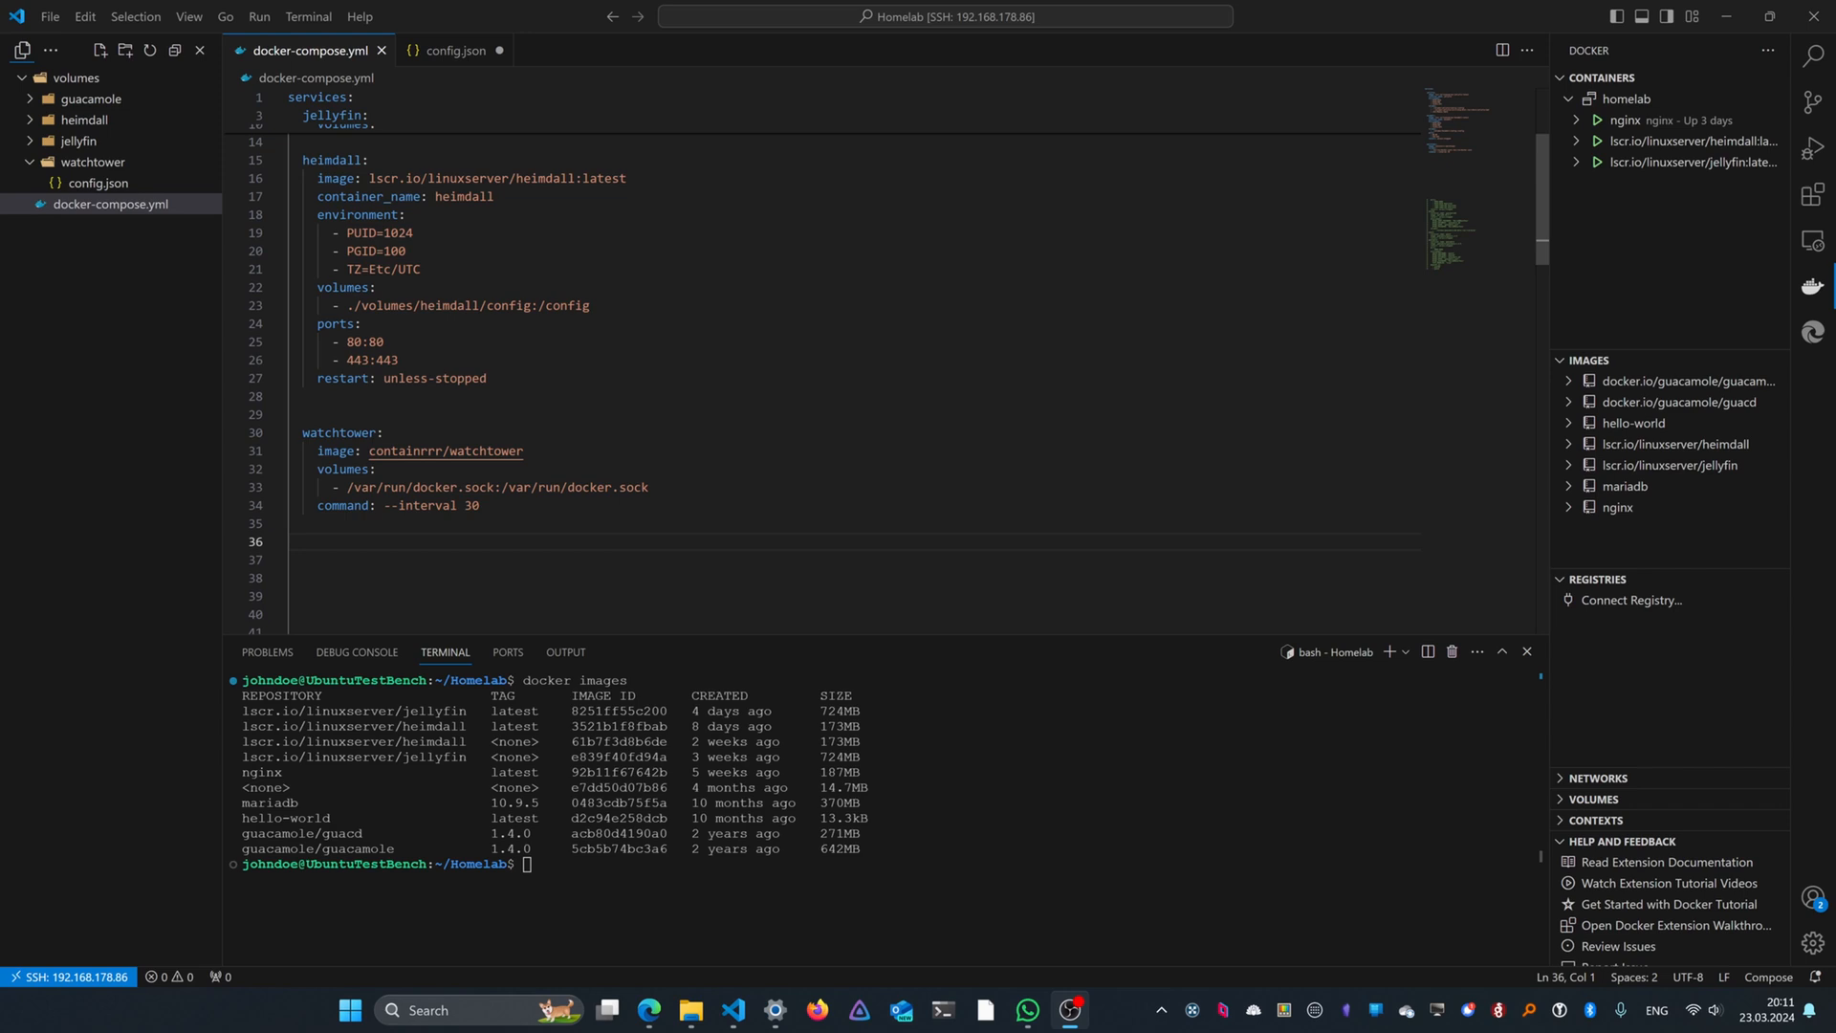
scroll("up", 3)
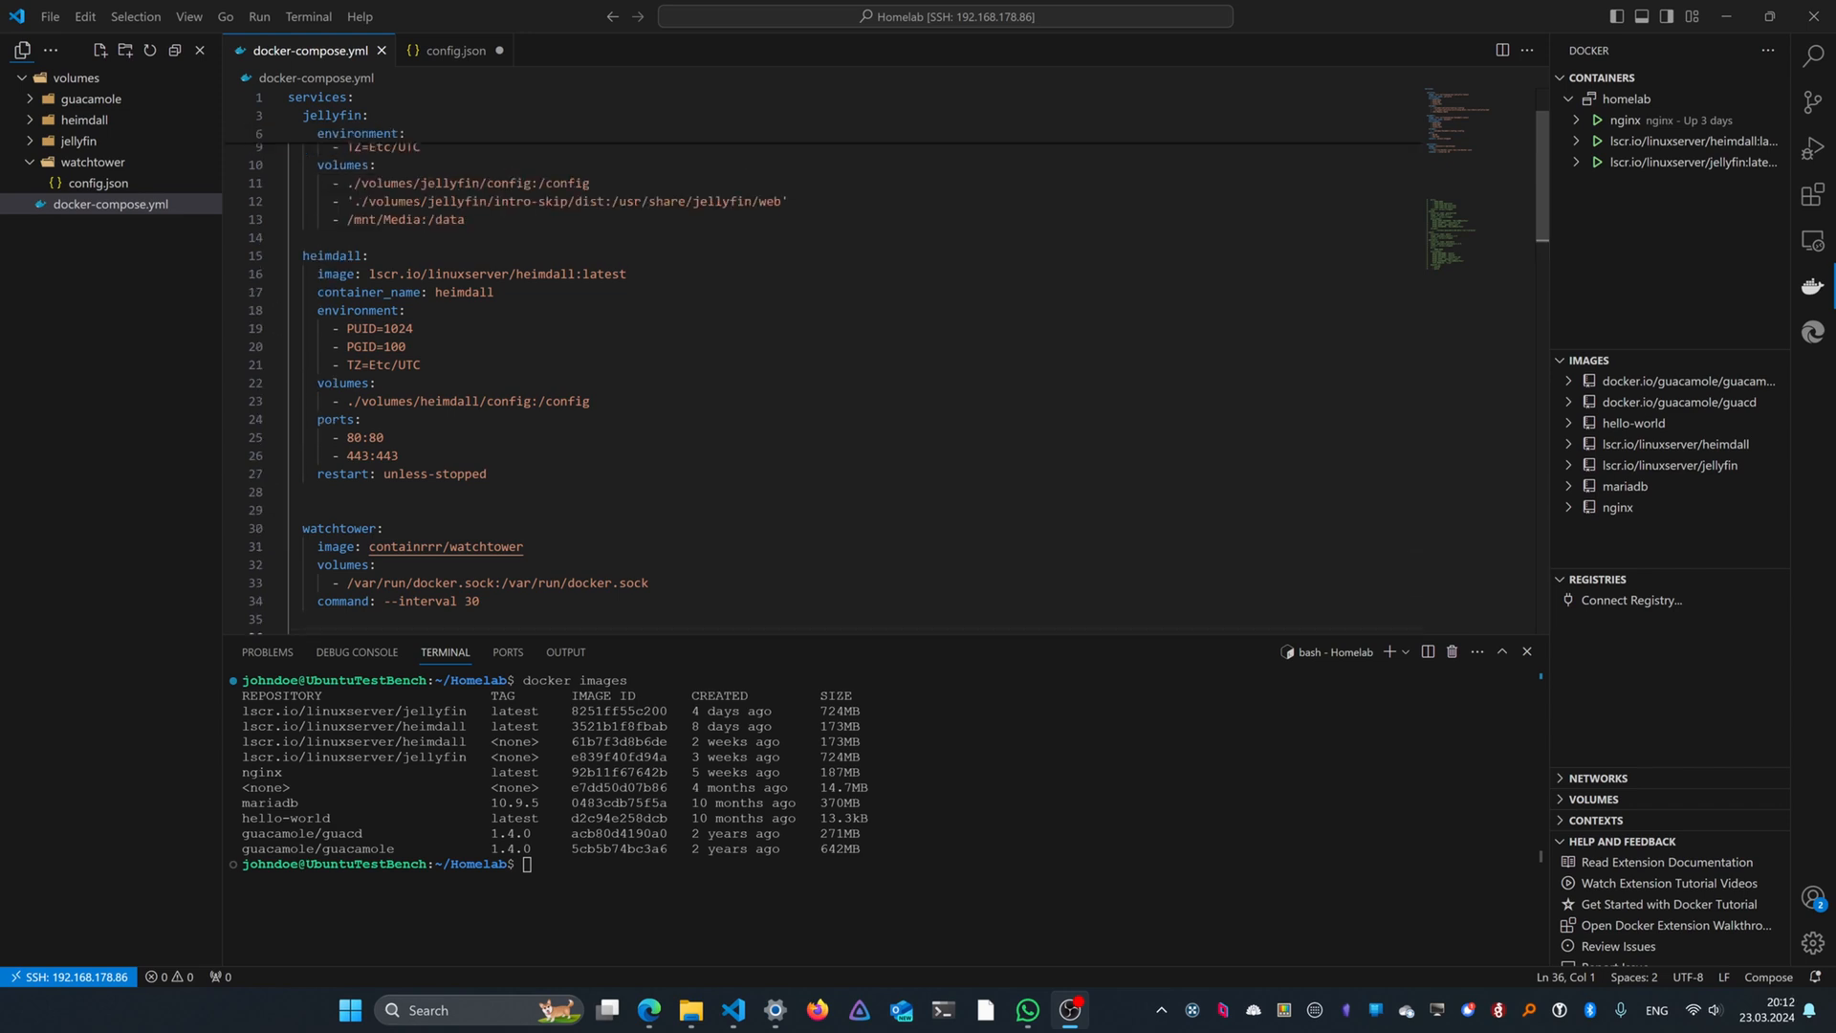
scroll("down", 3)
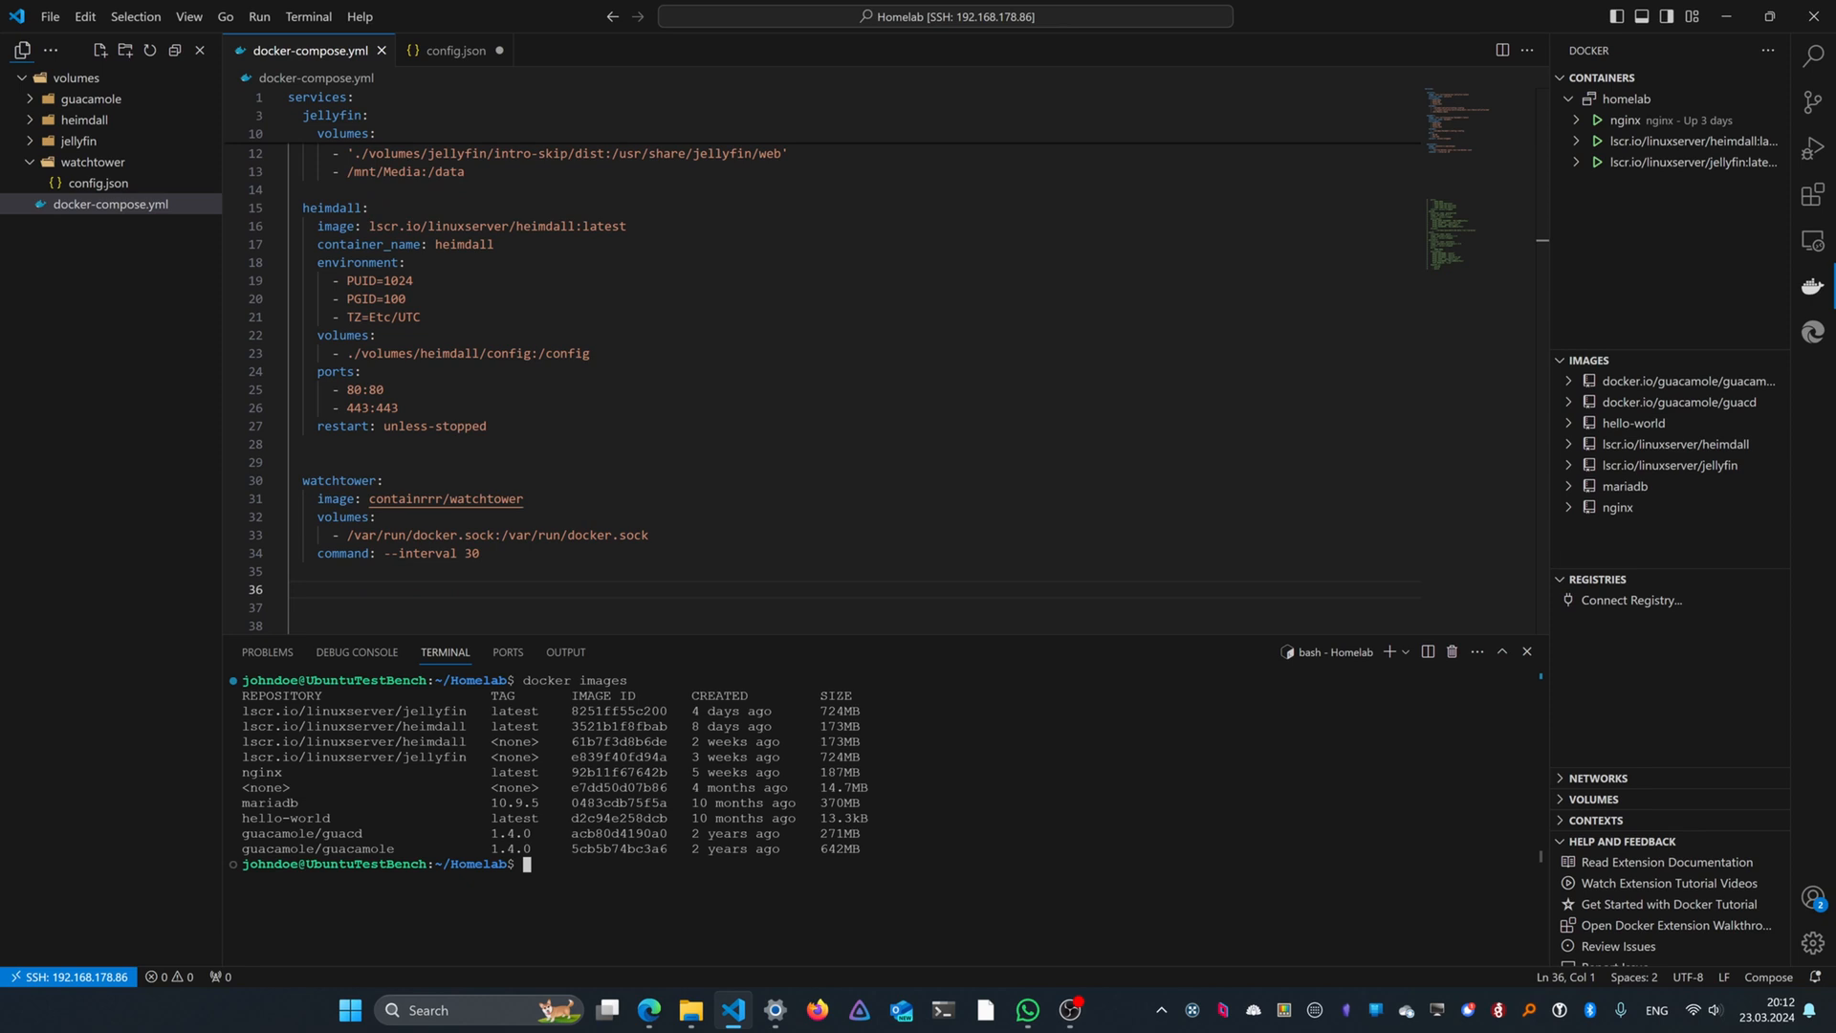
Step: Run docker compose up -d to start heimdall, jellyfin, nginx and watchtower
type("docker compose up -")
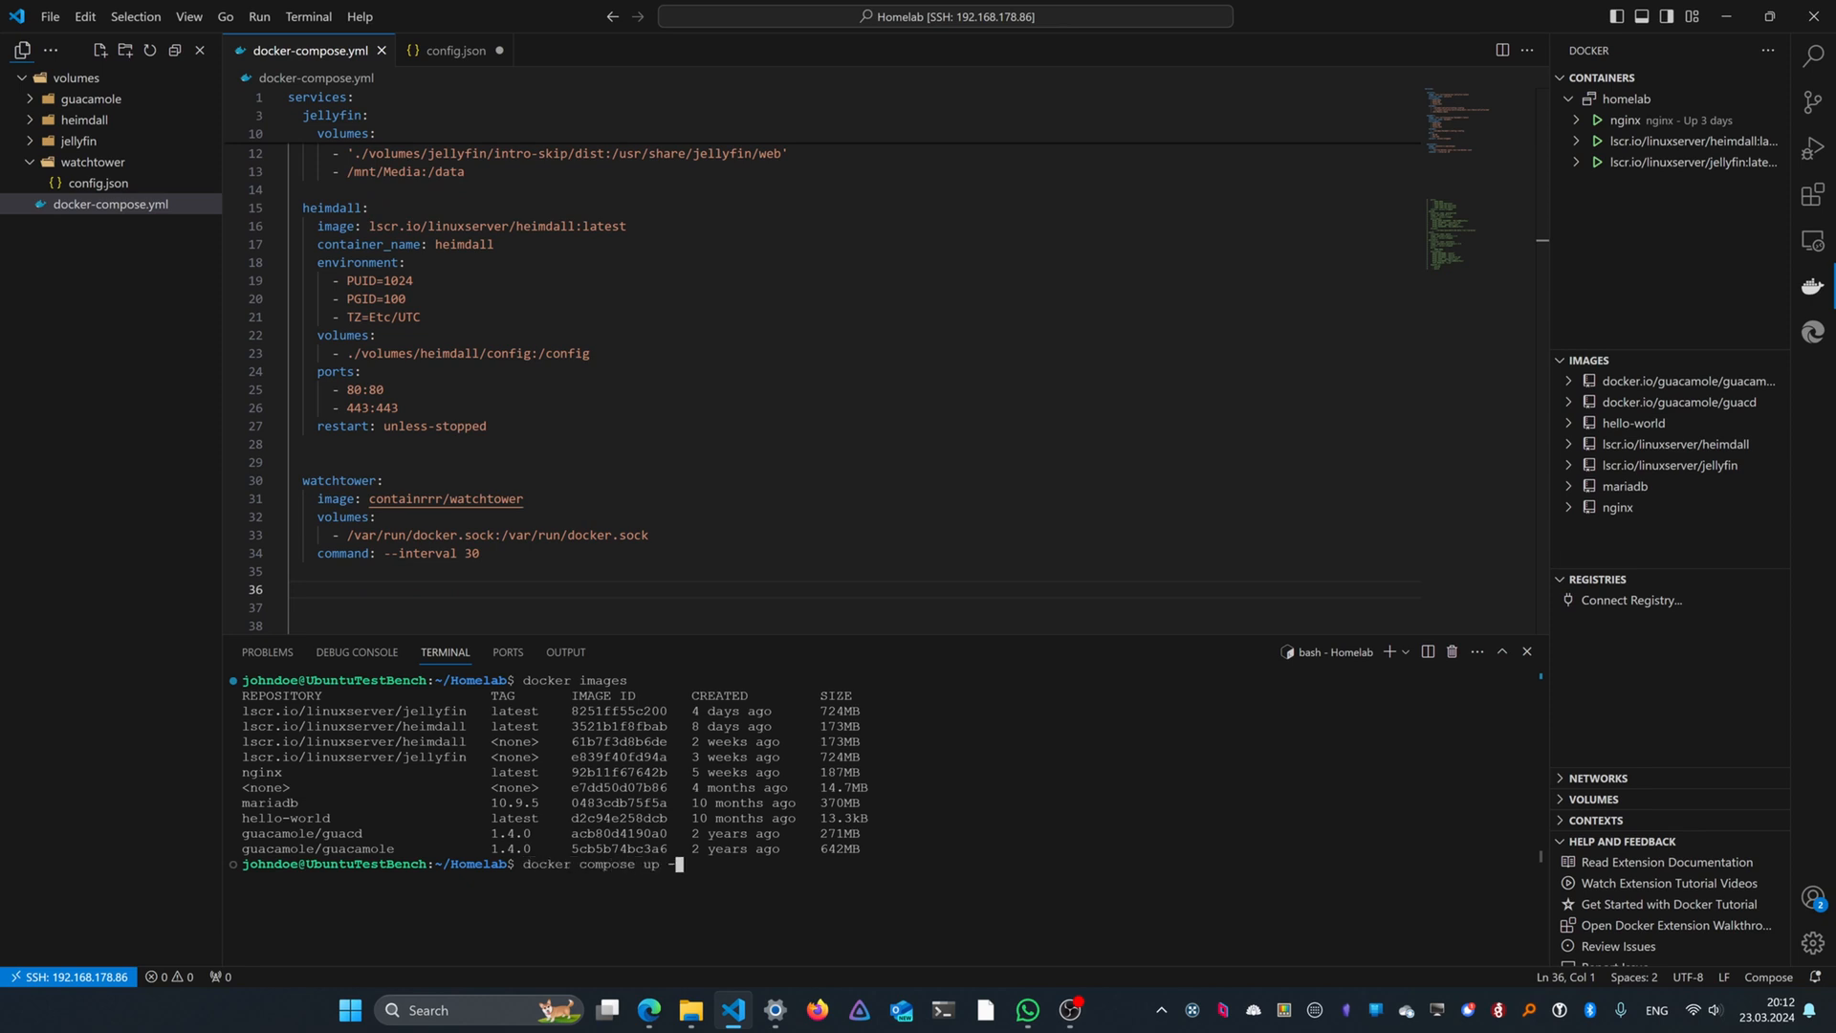
key("Return")
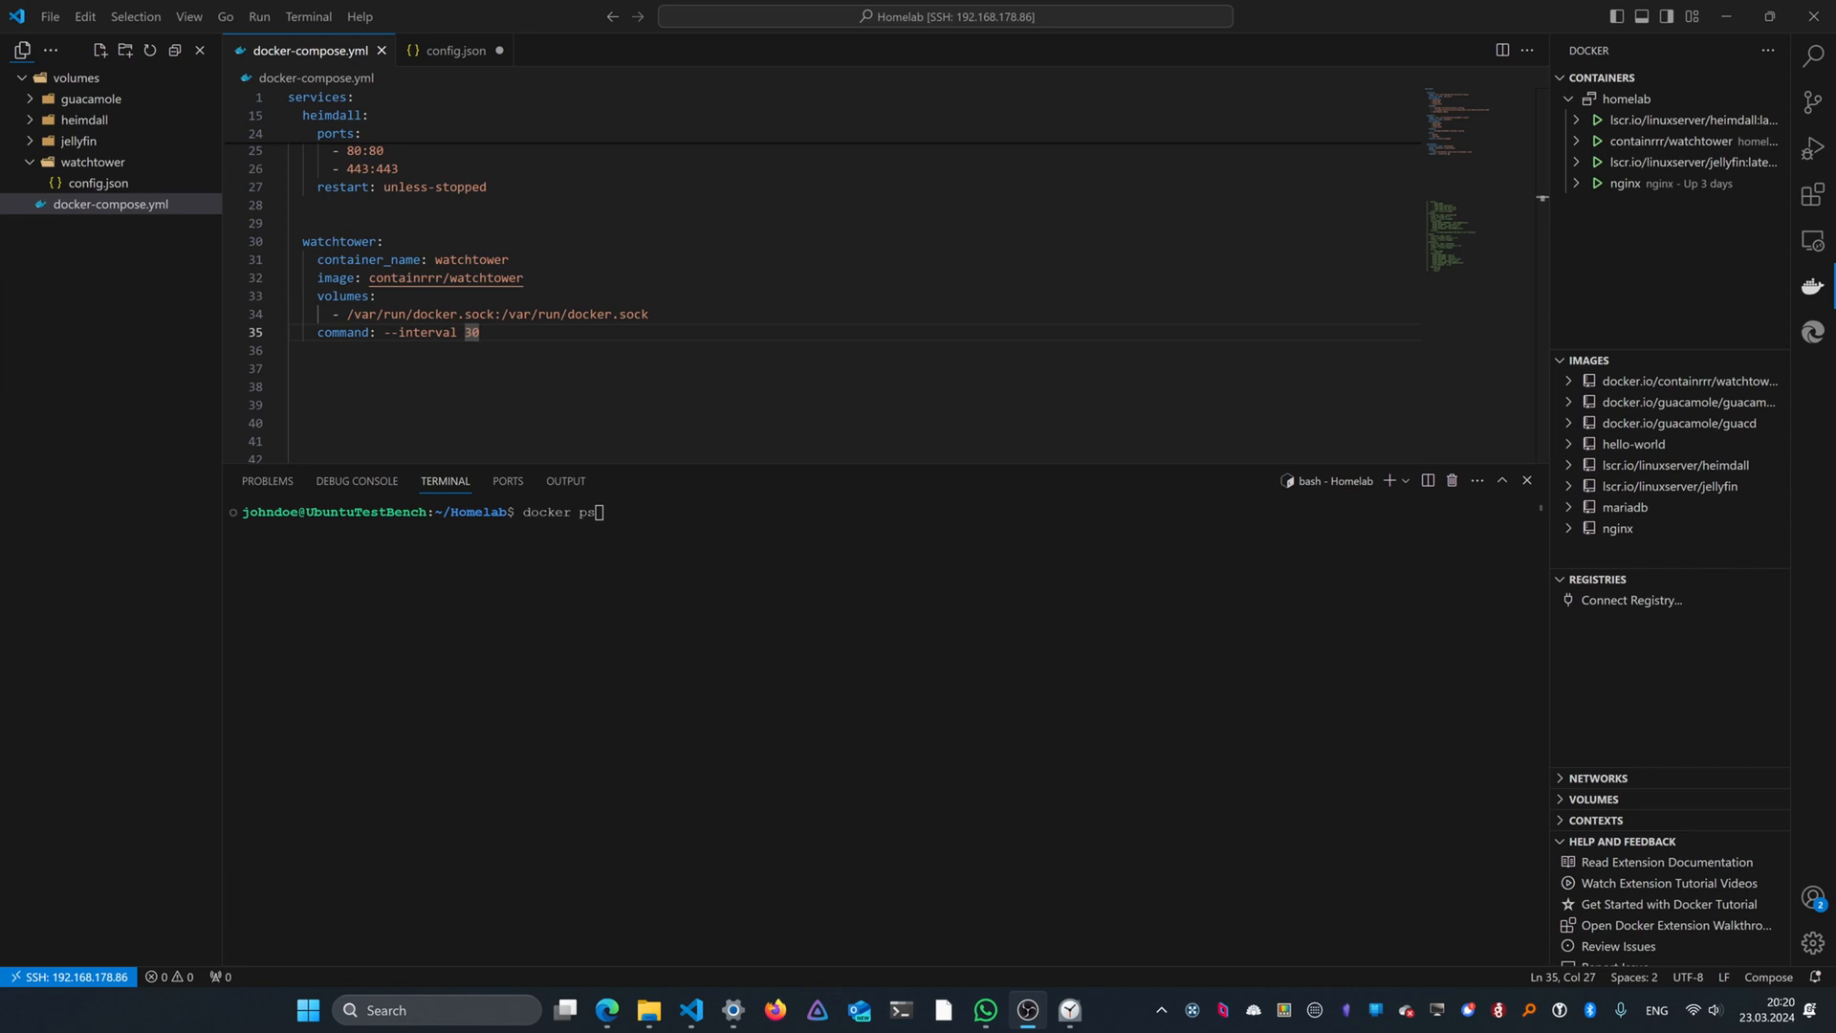
mouse_move(597, 511)
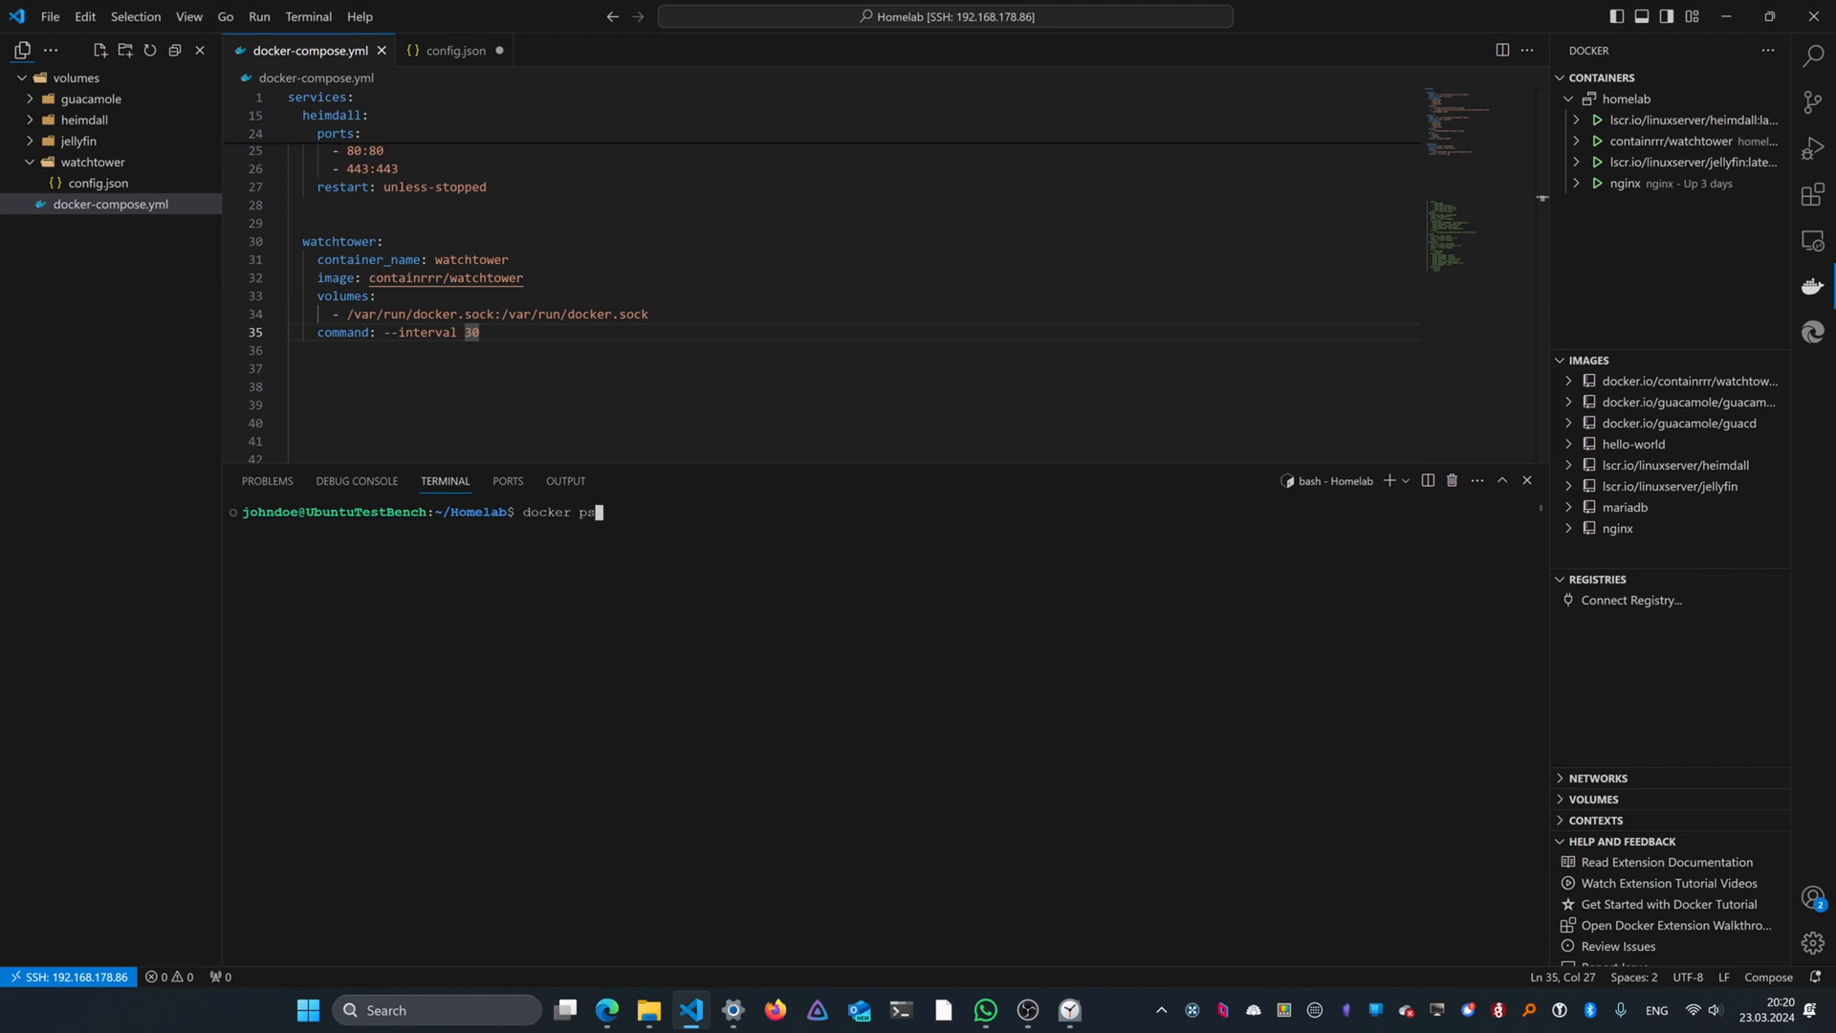
Step: Run docker ps to confirm homelab-watchtower-1 is healthy, then begin a logs command
key("Return")
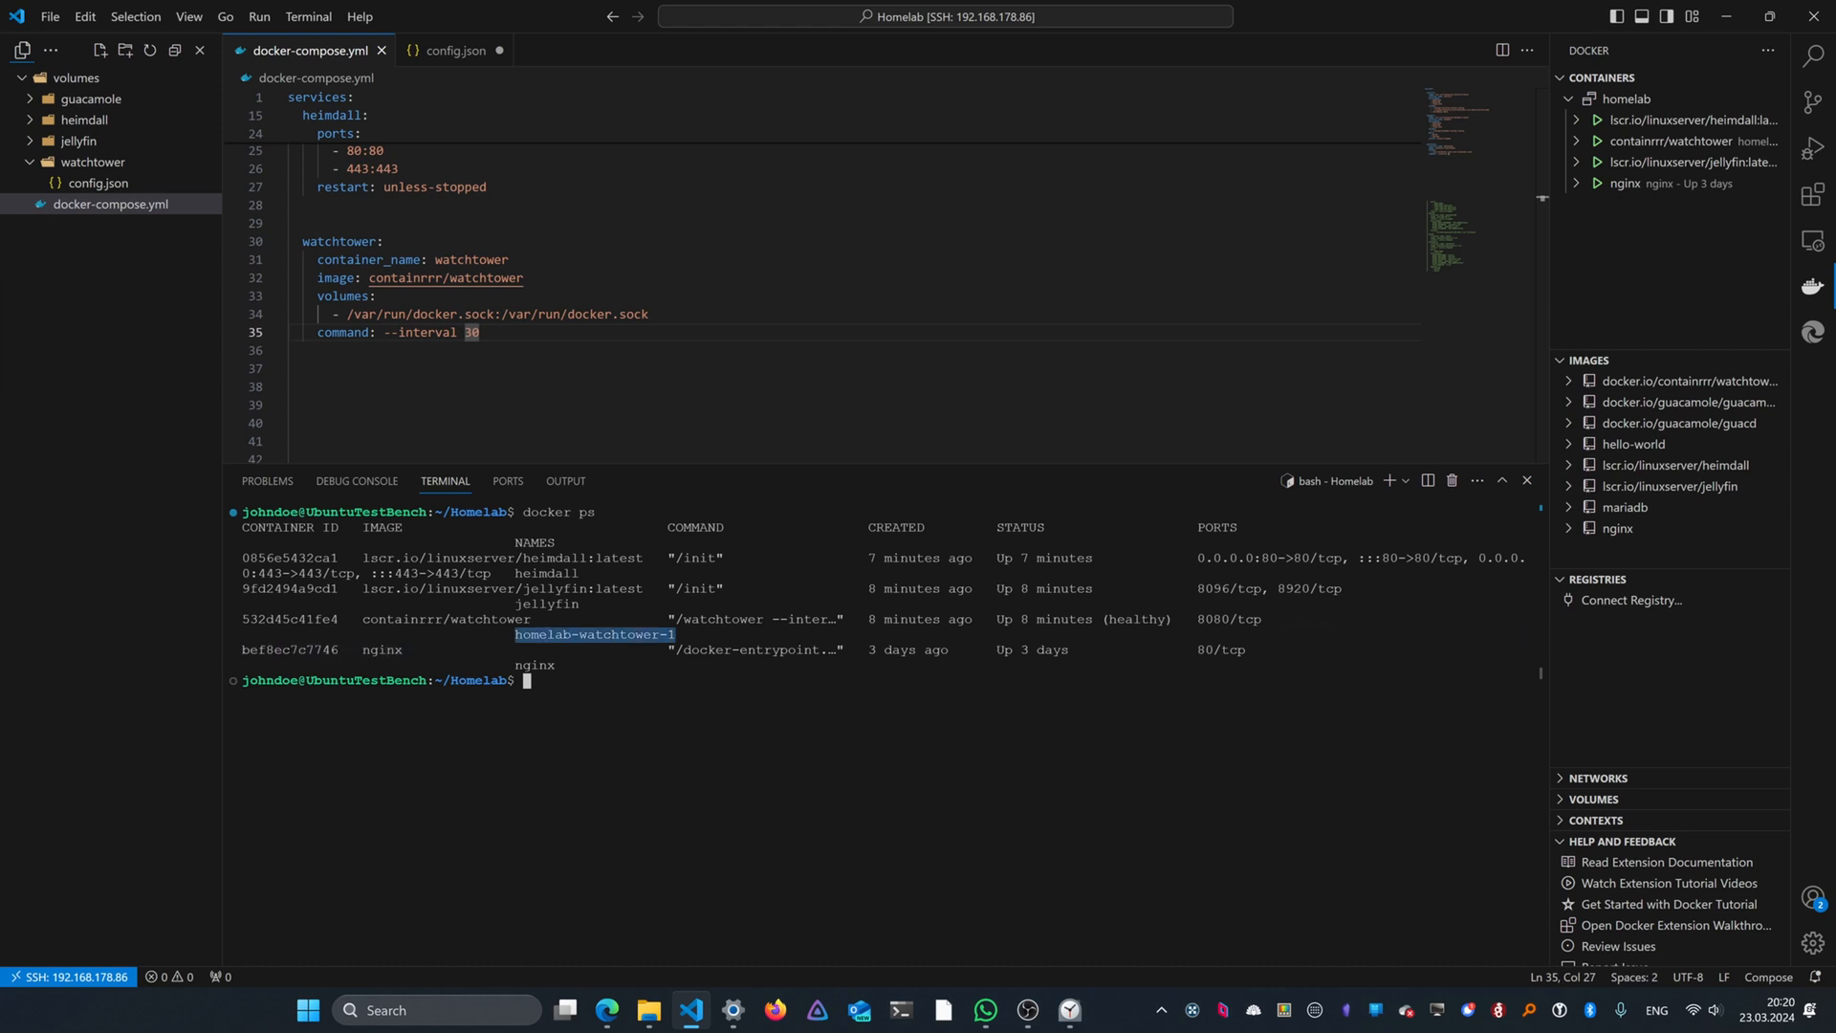
type("docker logs homelab-watchtower-1")
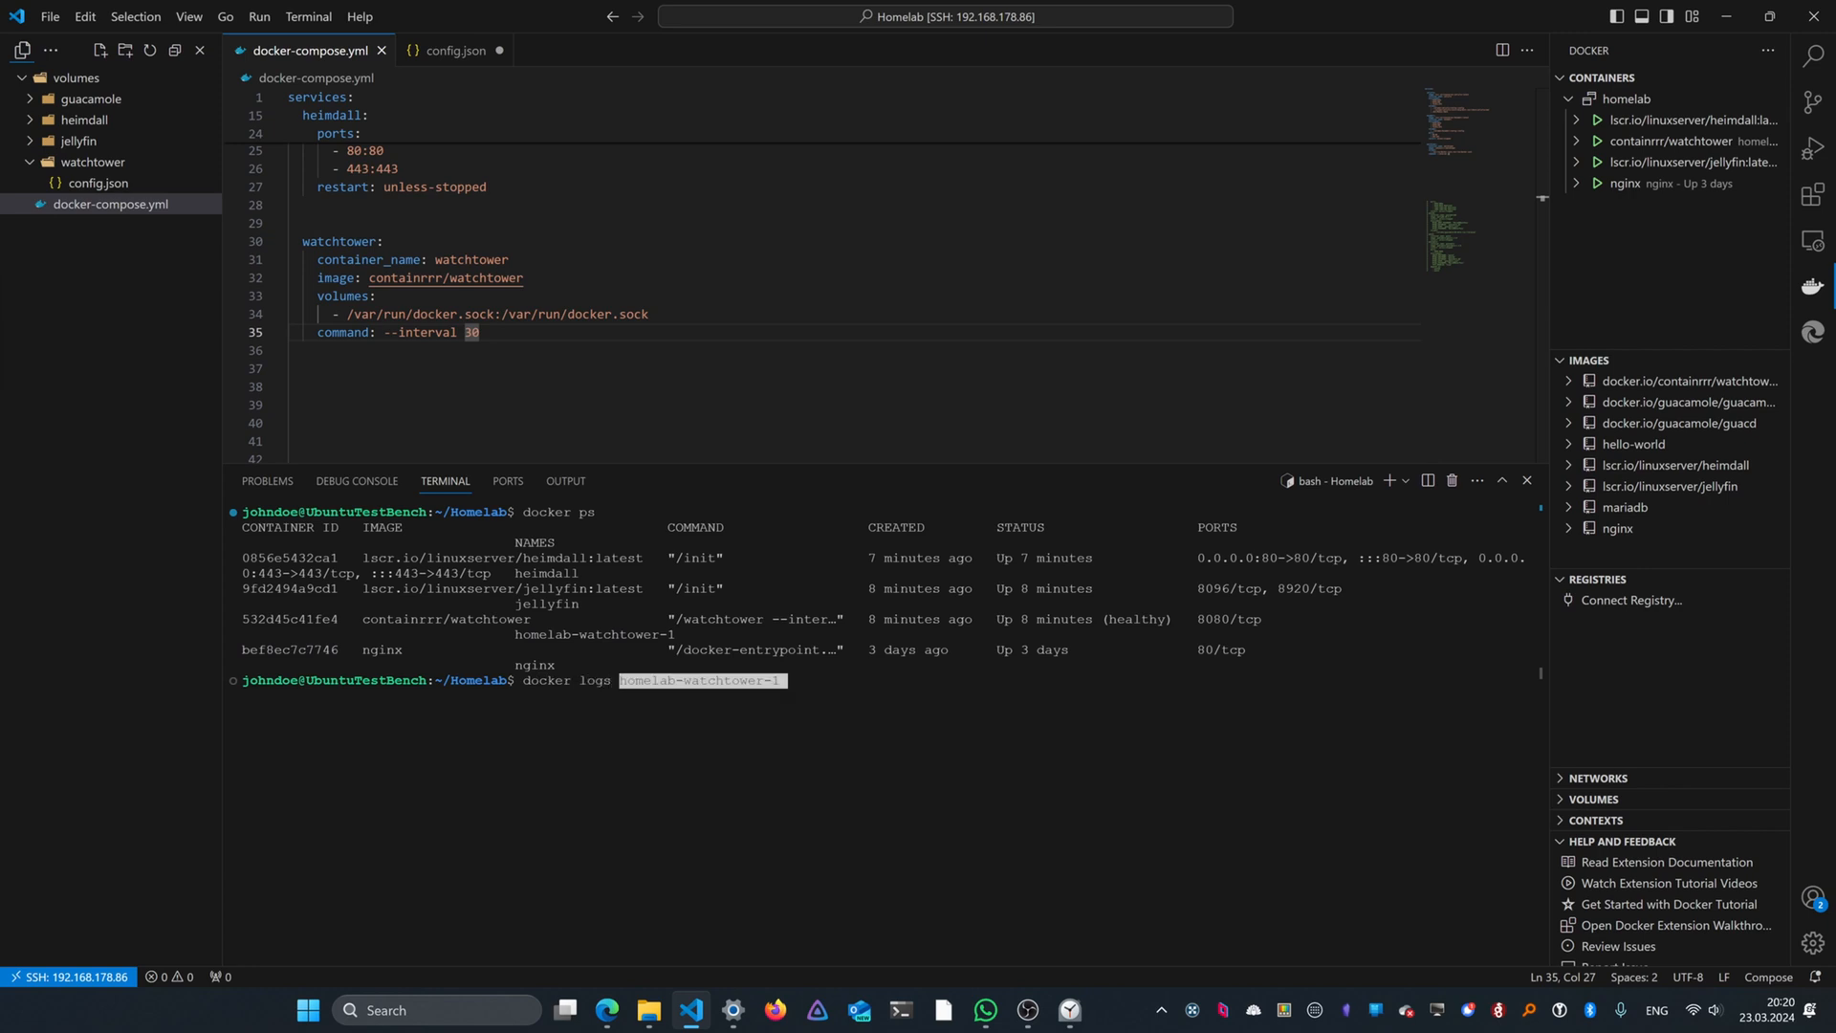
Step: Show homelab-watchtower-1 logs and docker images, confirming a new heimdall latest image
key("Return")
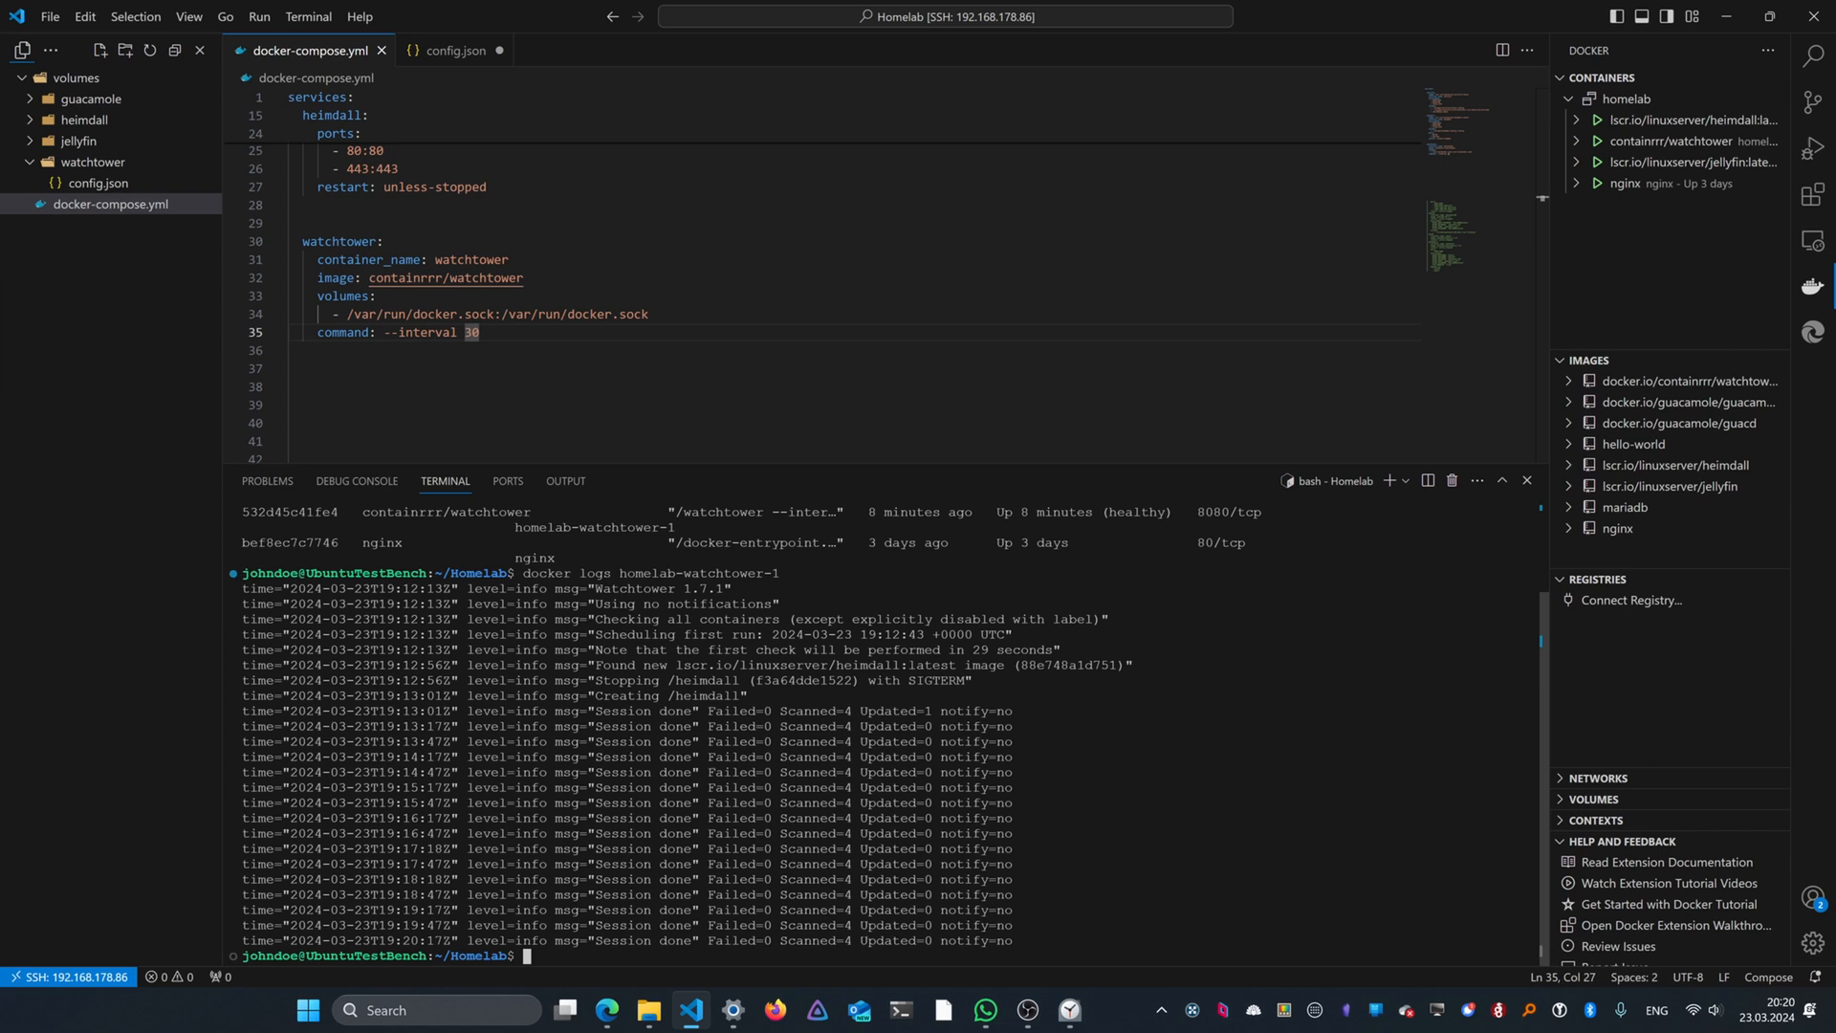
type("docker imags")
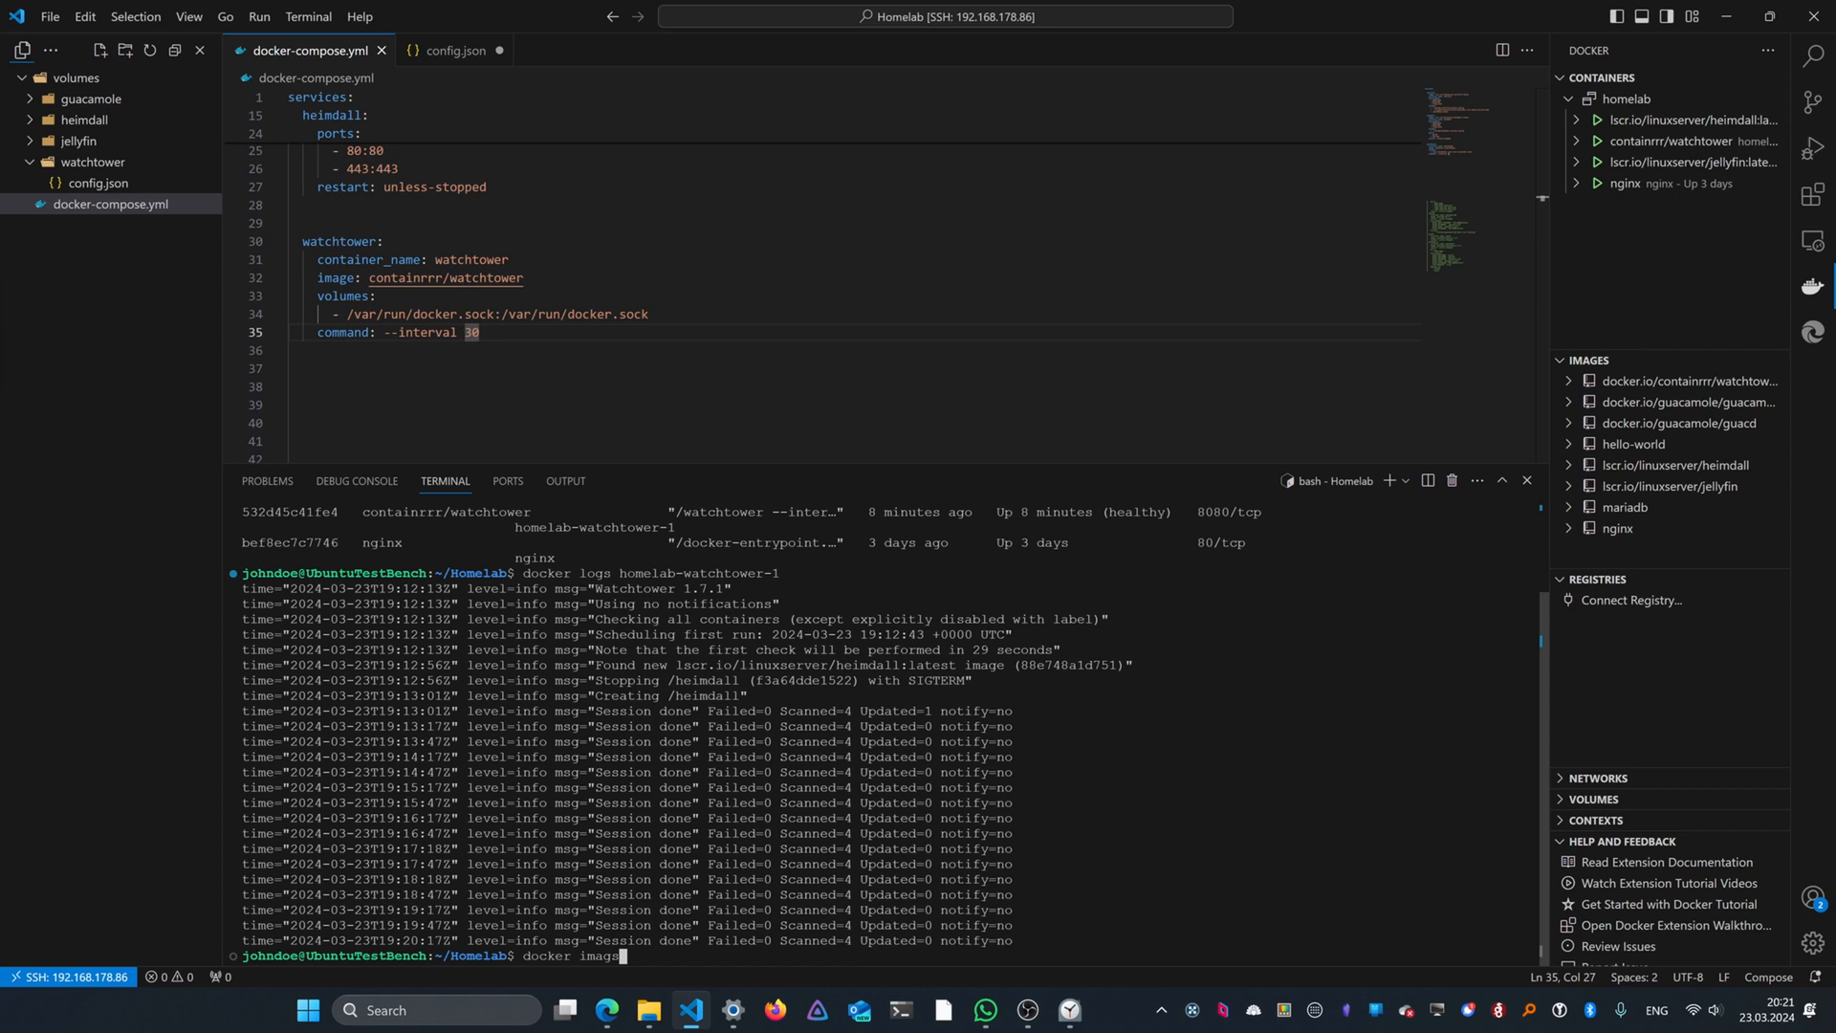
key("Return")
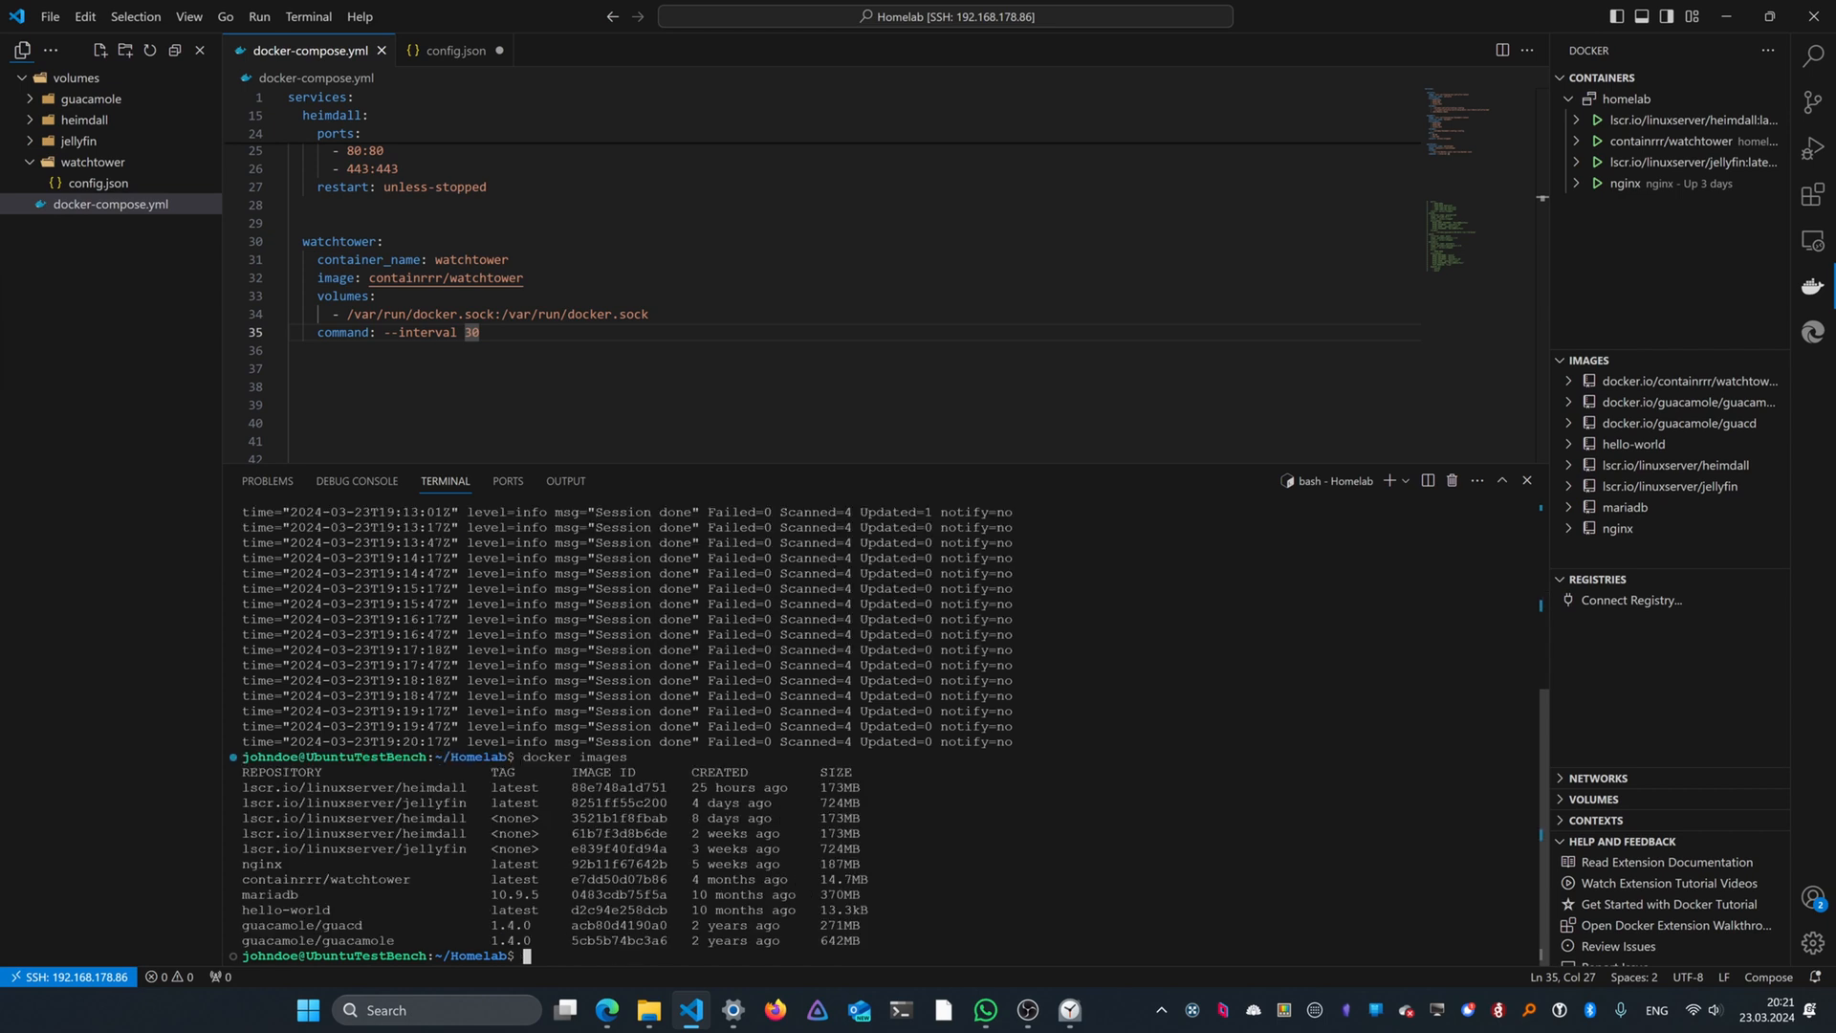